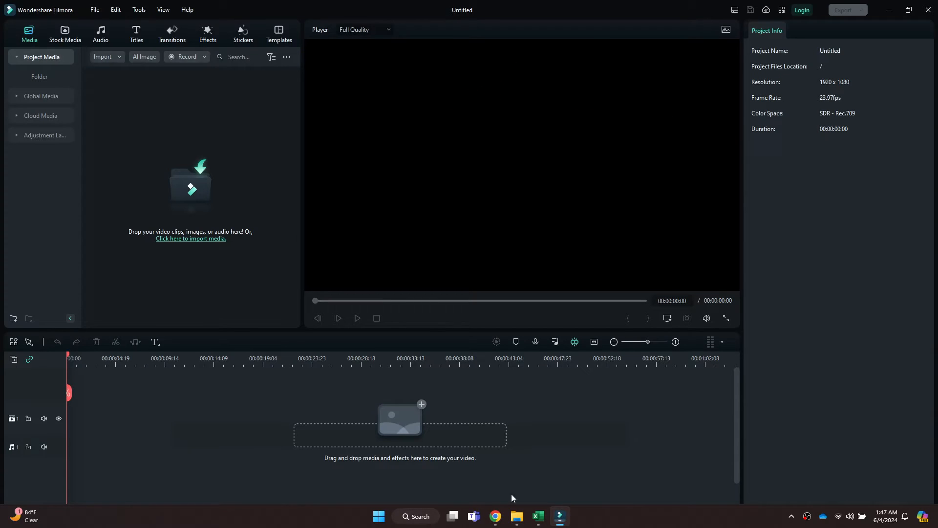
{"action": "mouse_move", "coordinate": [369, 362]}
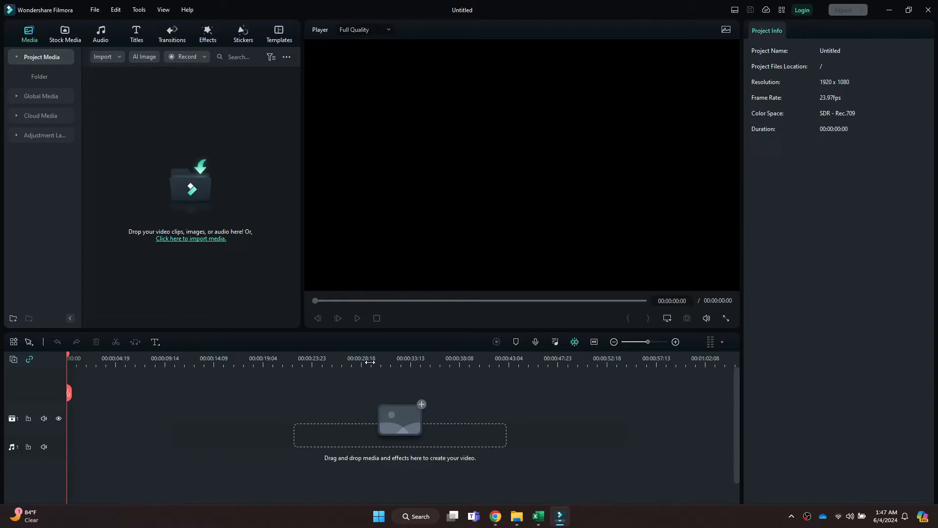
Import the sunset silhouette video and place it on the video track
{"action": "left_click", "coordinate": [191, 238]}
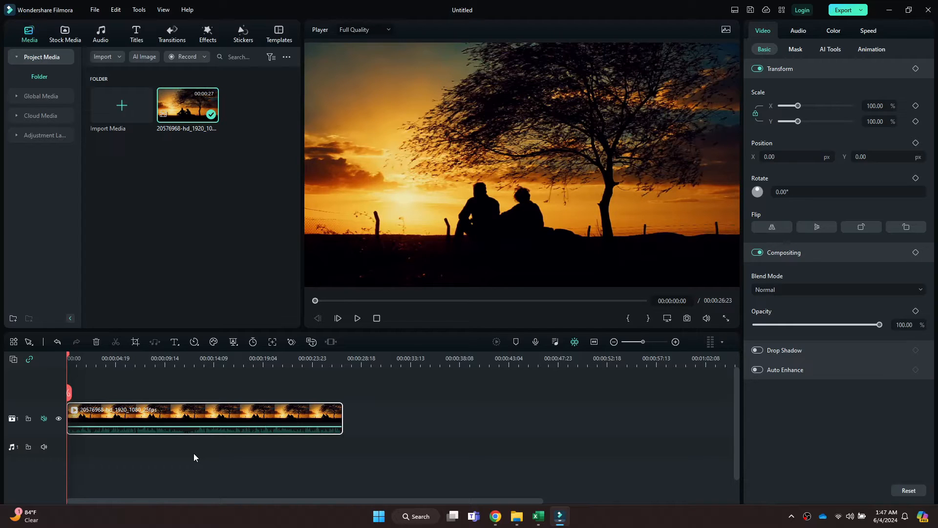
{"action": "mouse_move", "coordinate": [89, 366]}
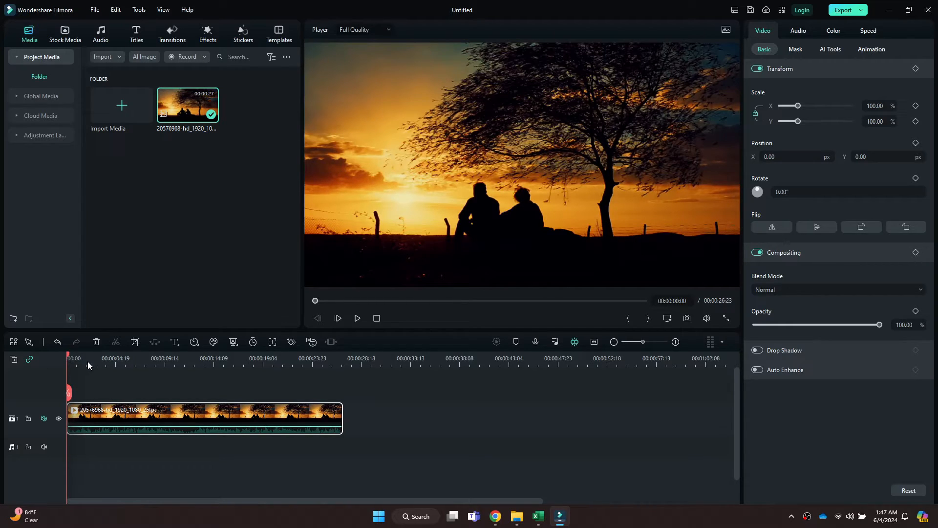
Move the playhead to about 00:00:07 in the sunset clip
{"action": "left_click", "coordinate": [196, 358]}
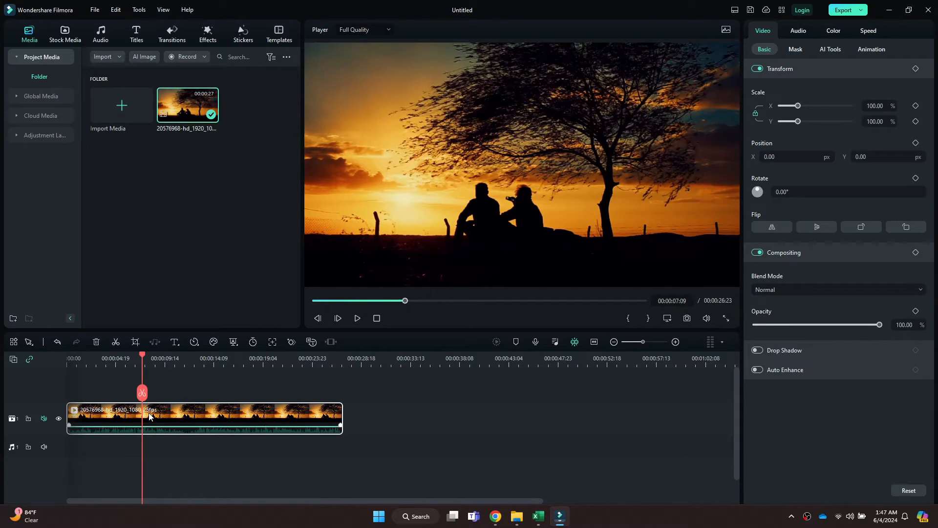
Add a freeze frame to the sunset clip at the seven-second mark
{"action": "right_click", "coordinate": [150, 416]}
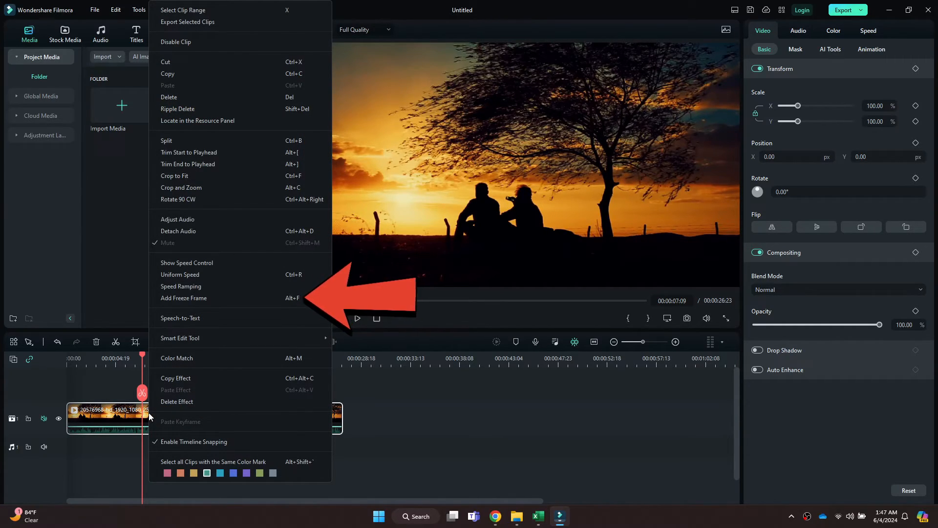
{"action": "left_click", "coordinate": [184, 297]}
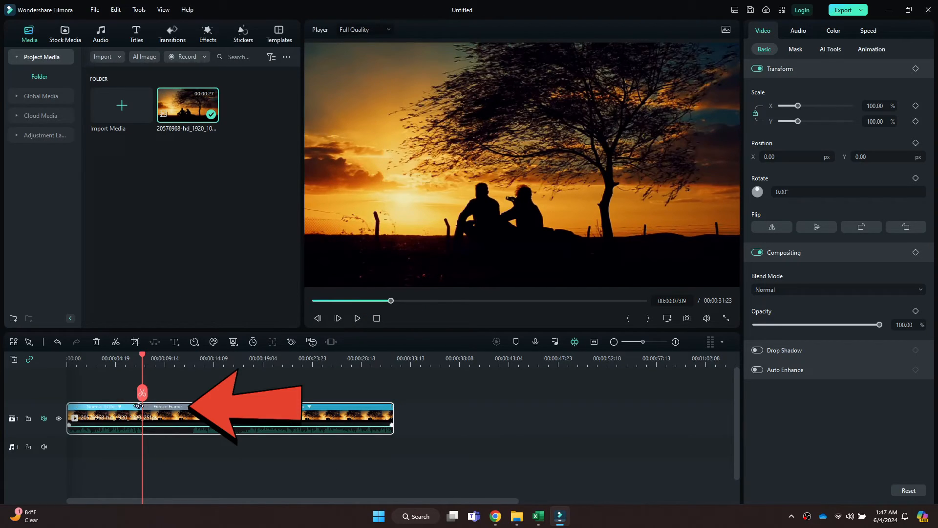
Preview the clip with its freeze frame and pause playback
{"action": "left_click", "coordinate": [358, 319]}
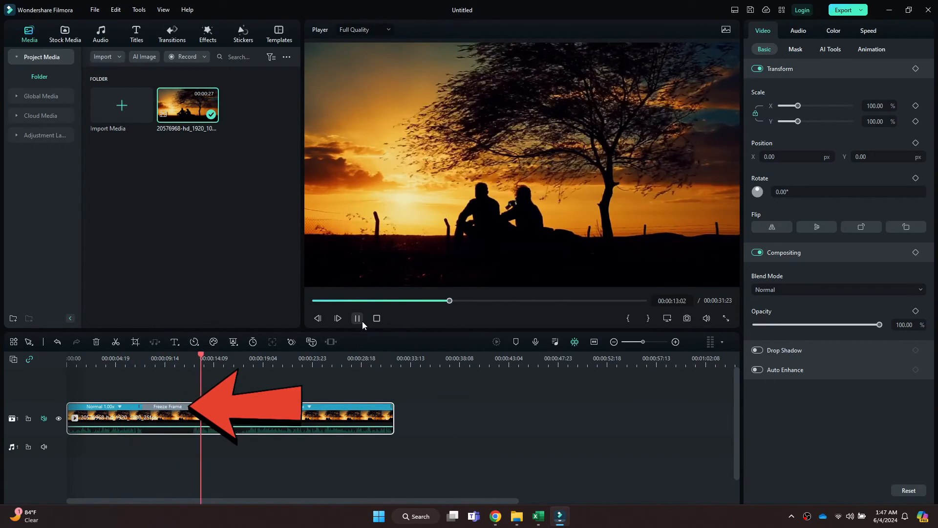
{"action": "left_click", "coordinate": [358, 318]}
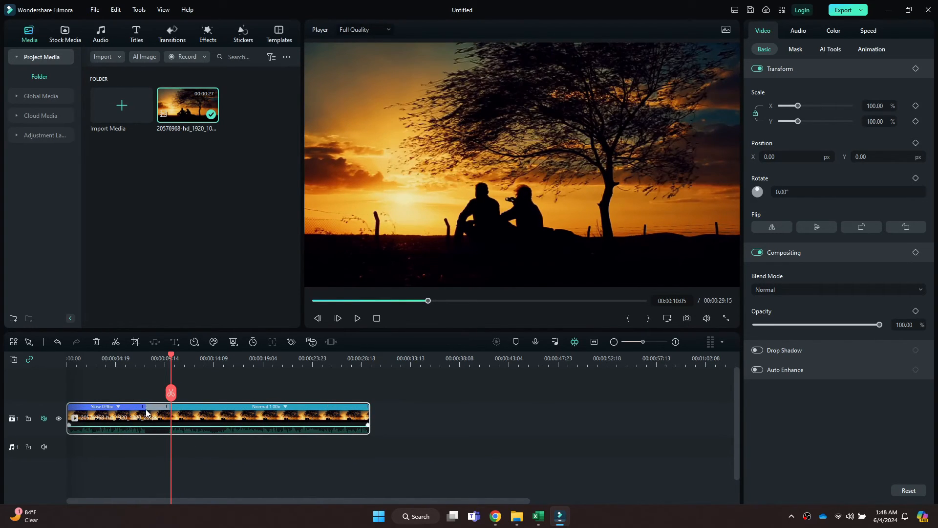
Extend the freeze frame so the project runs about 30 seconds, then preview it
{"action": "left_click_drag", "start_coordinate": [147, 412], "coordinate": [152, 417]}
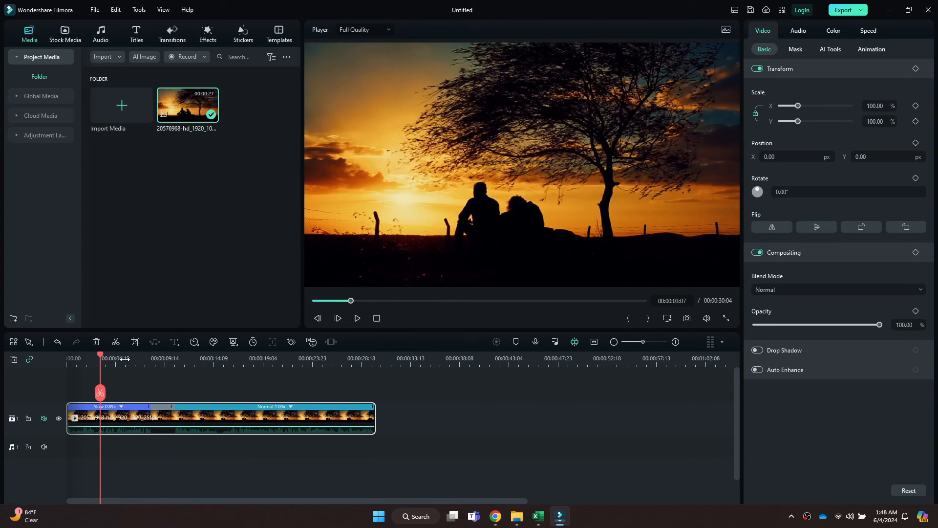
{"action": "left_click", "coordinate": [358, 318]}
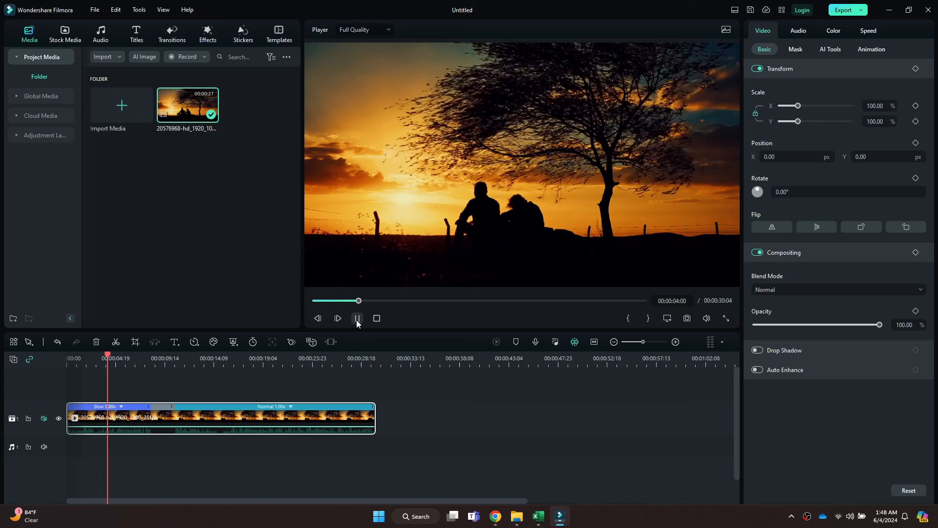